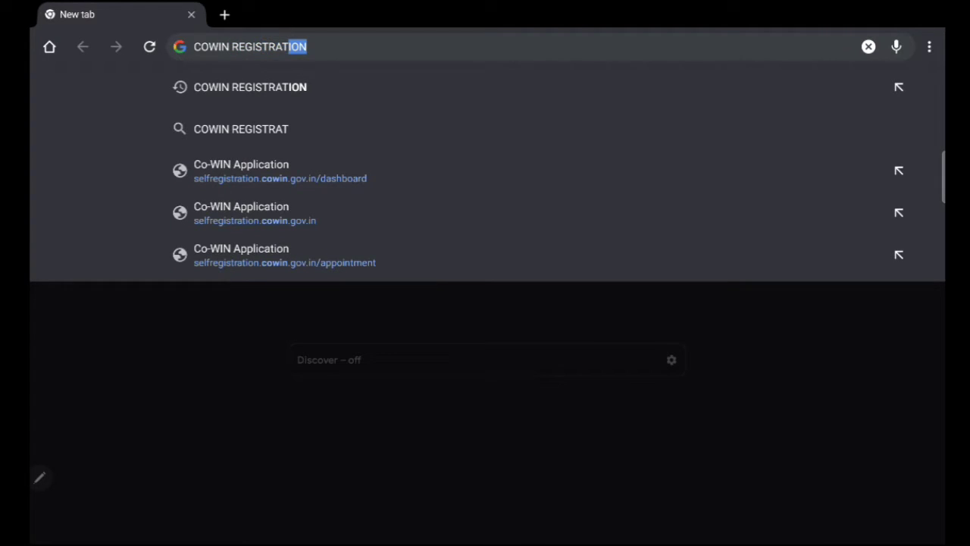
Search Google for COWIN REGISTRATION and open the cowin.gov.in result.
key("Return")
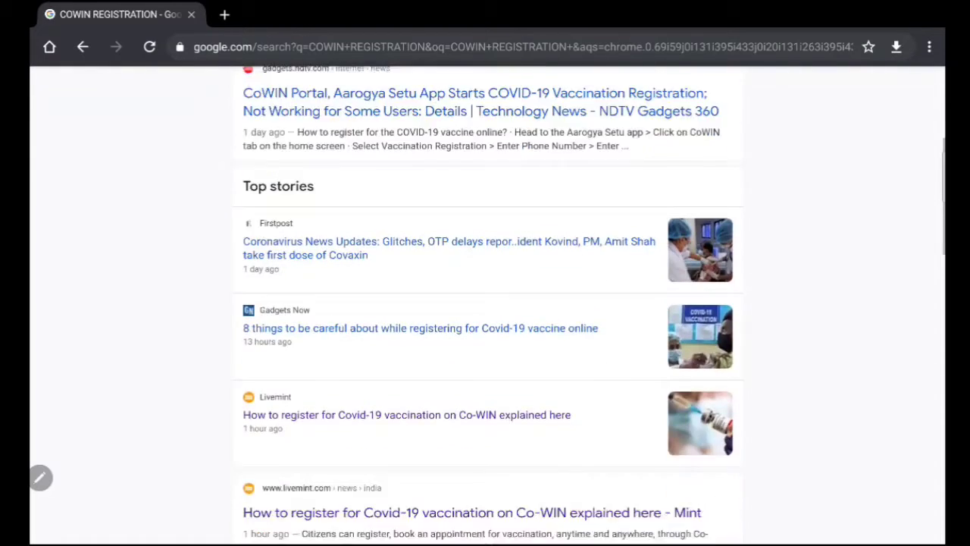
scroll("down", 3)
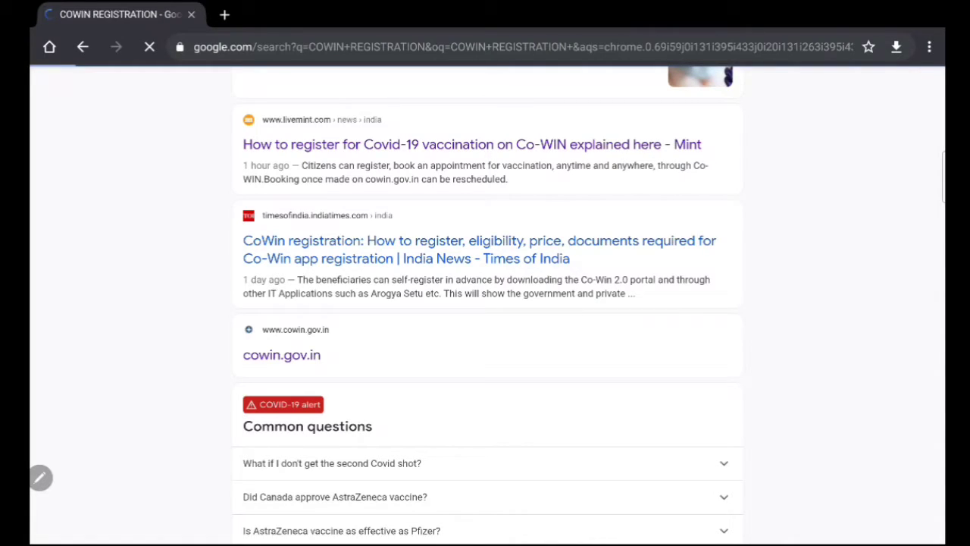
left_click(281, 354)
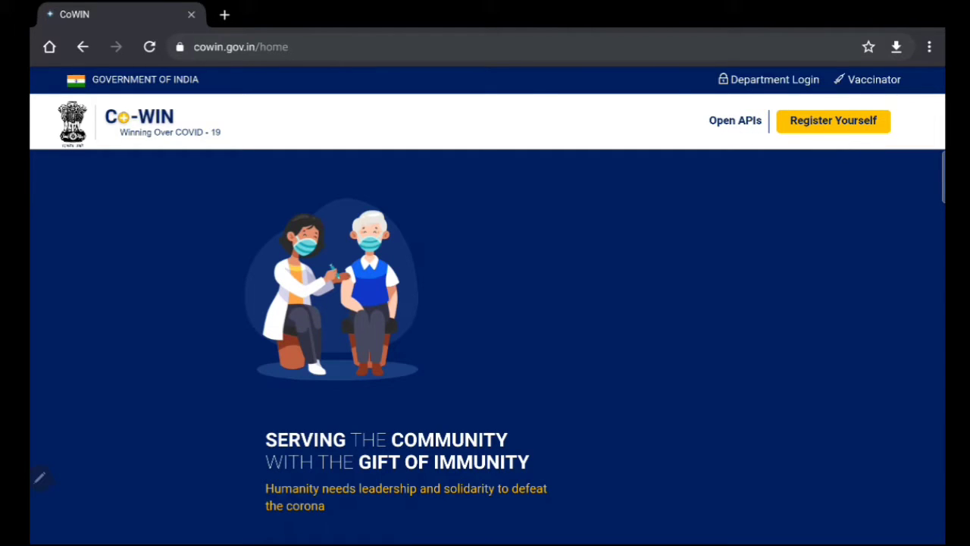
left_click(832, 120)
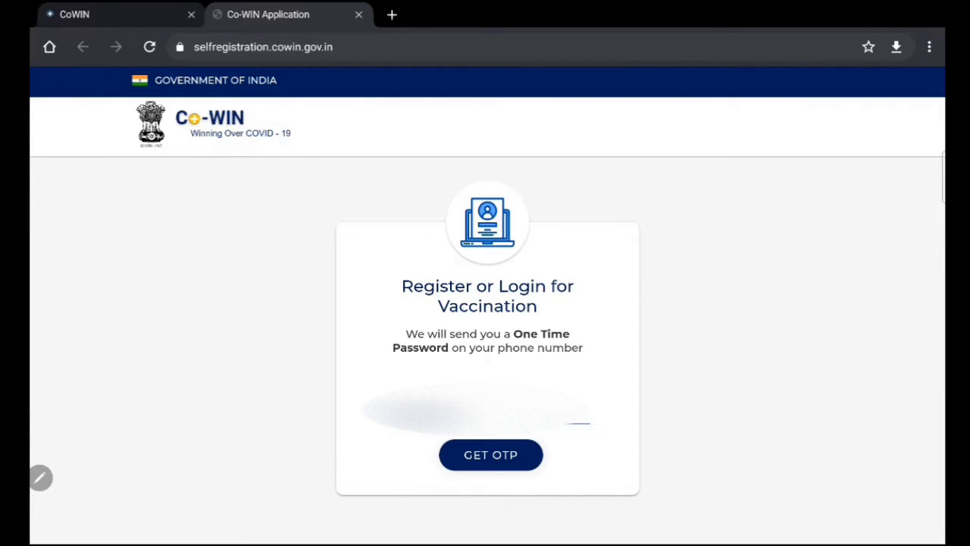
left_click(491, 455)
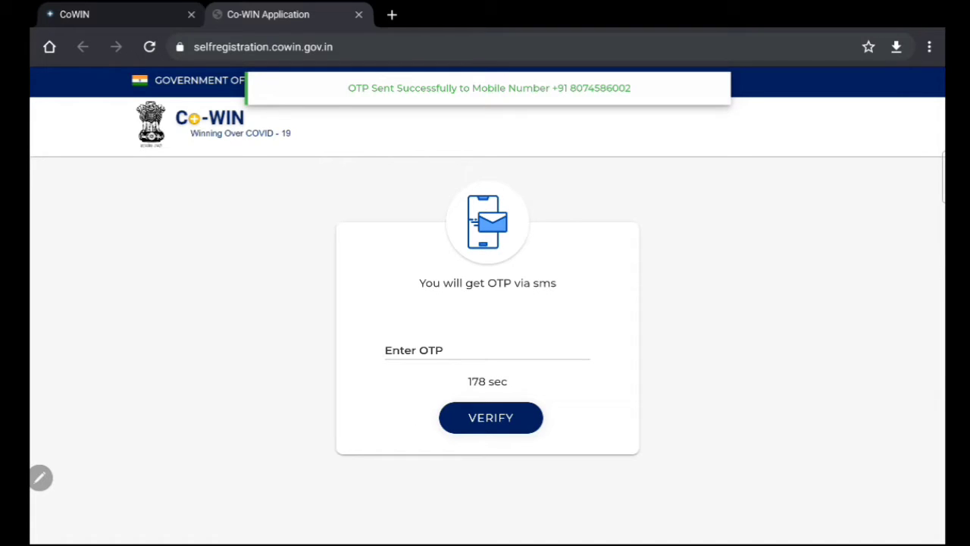
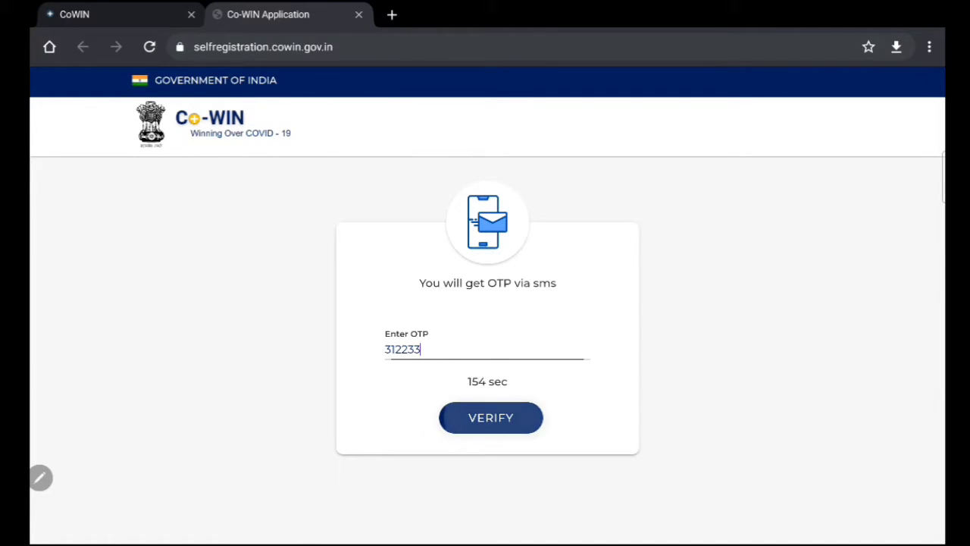
left_click(491, 417)
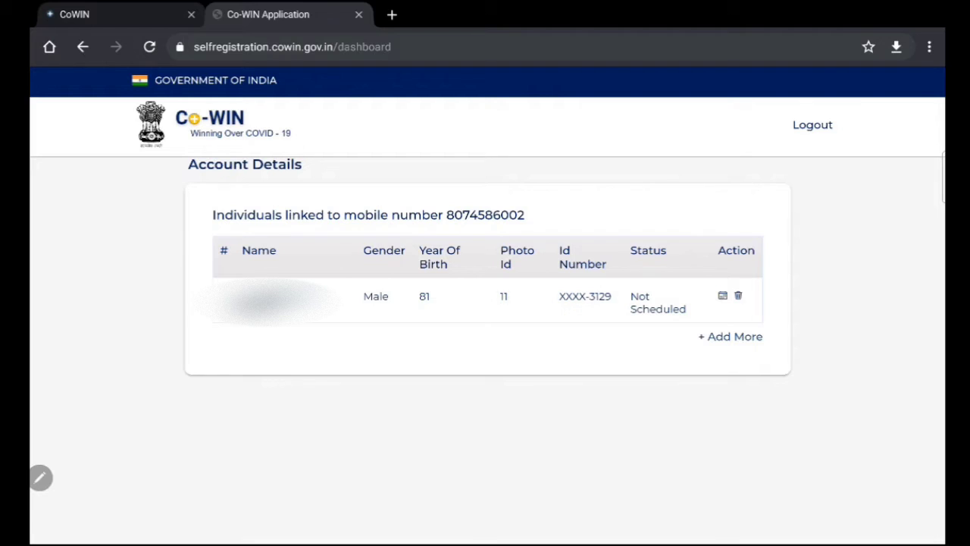
Search vaccination centers for Andhra Pradesh, Gopalapatnam block, pincode 530009.
left_click(722, 295)
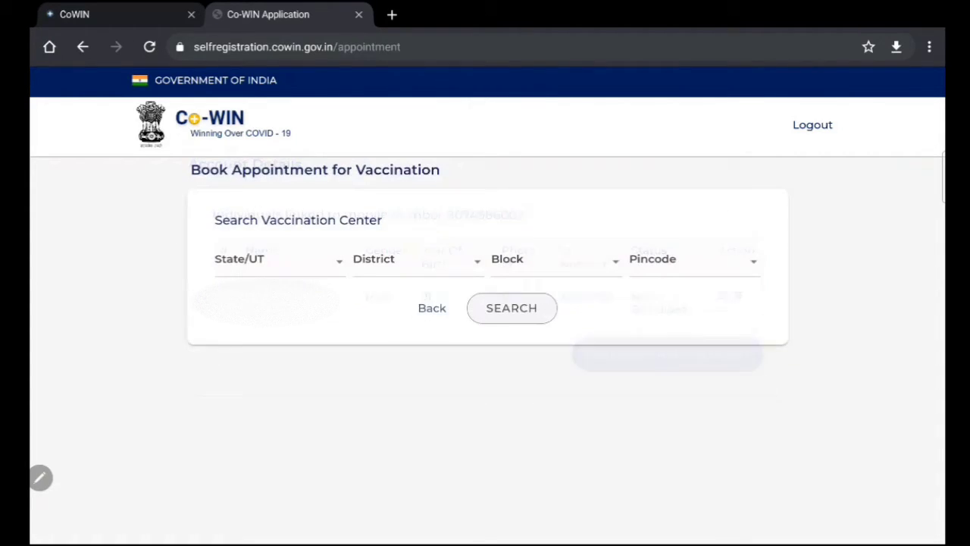
left_click(279, 258)
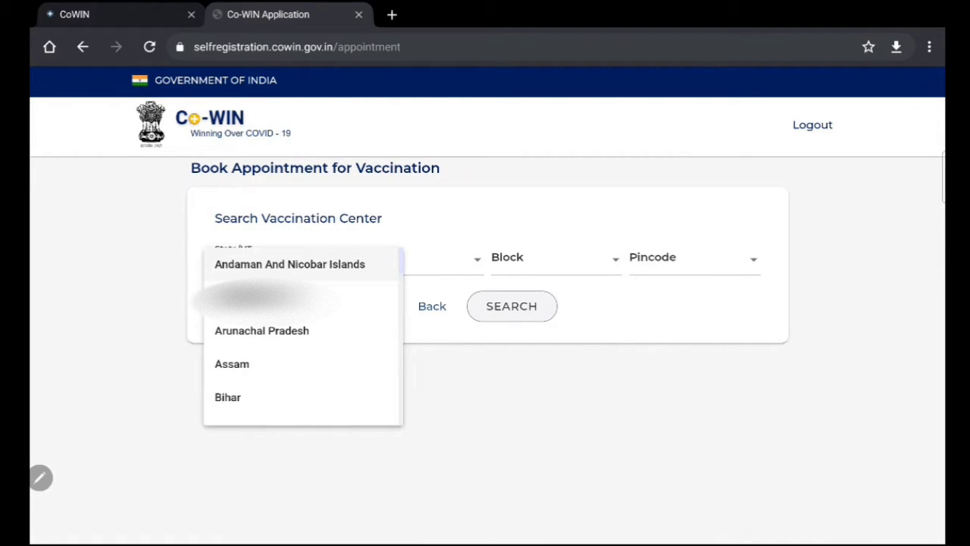
left_click(253, 297)
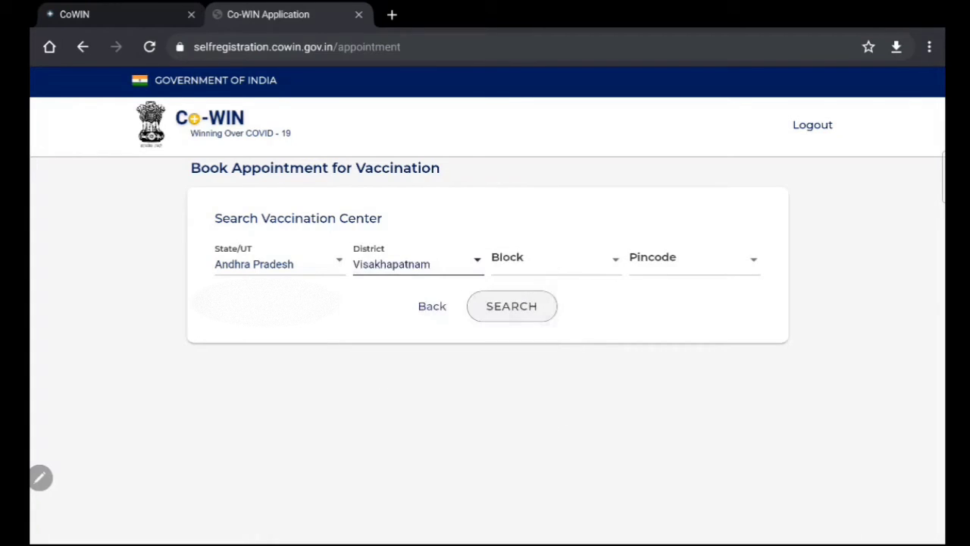
left_click(553, 257)
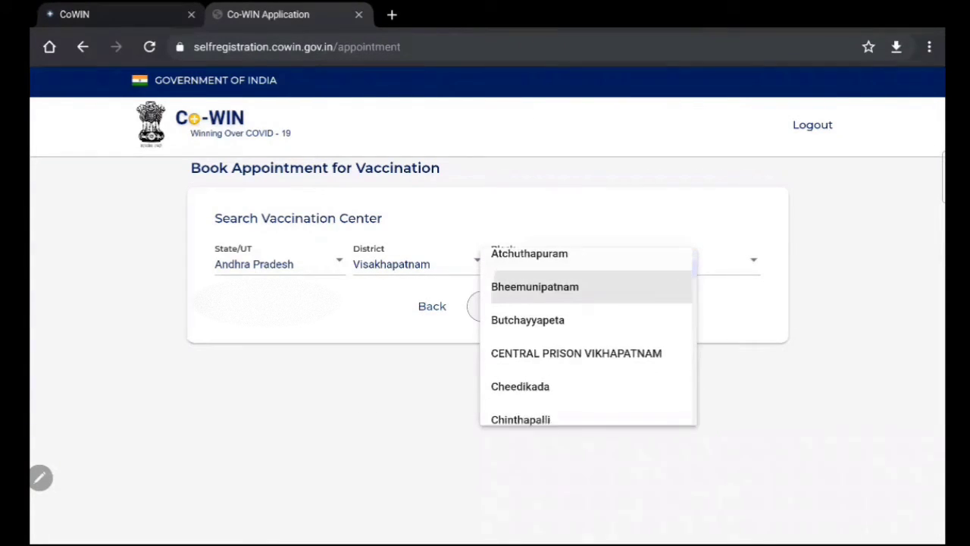
scroll("down", 3)
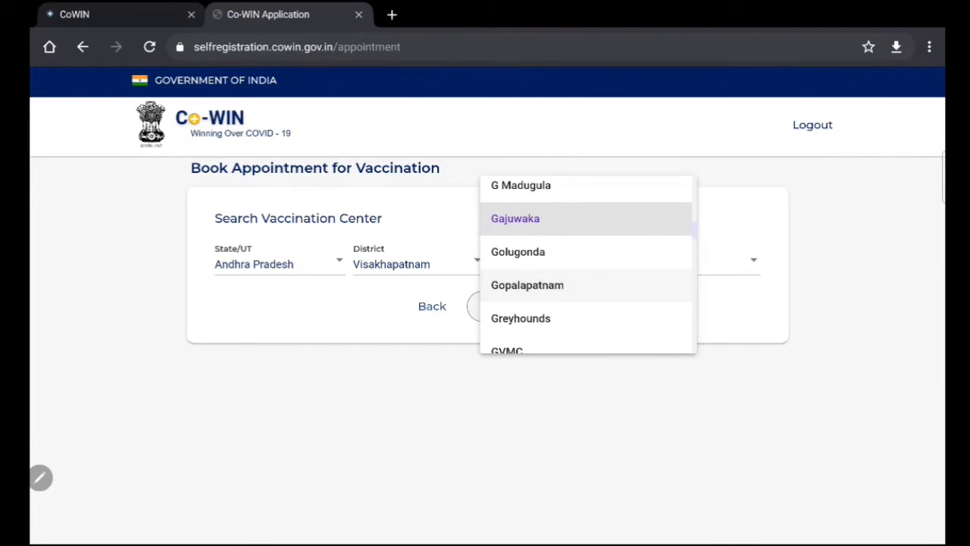
left_click(527, 285)
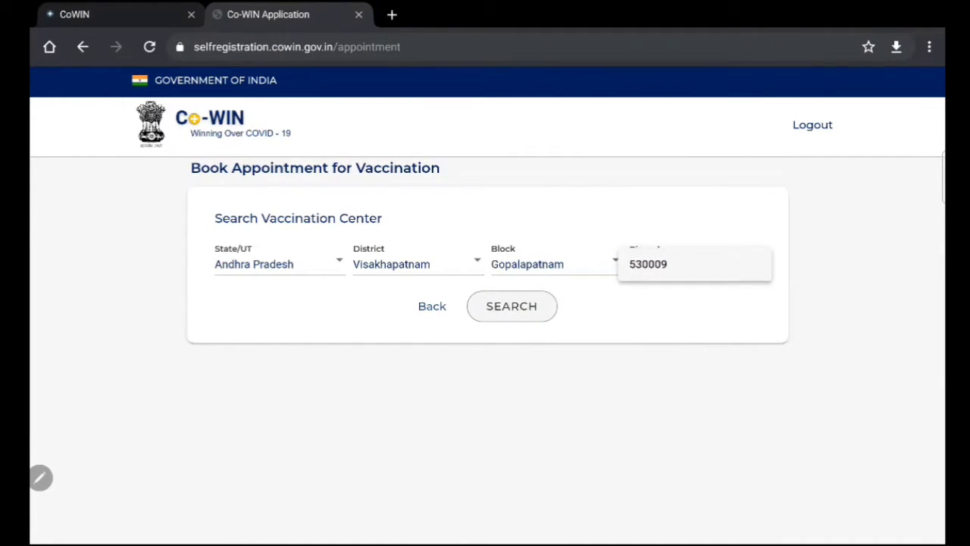
left_click(511, 306)
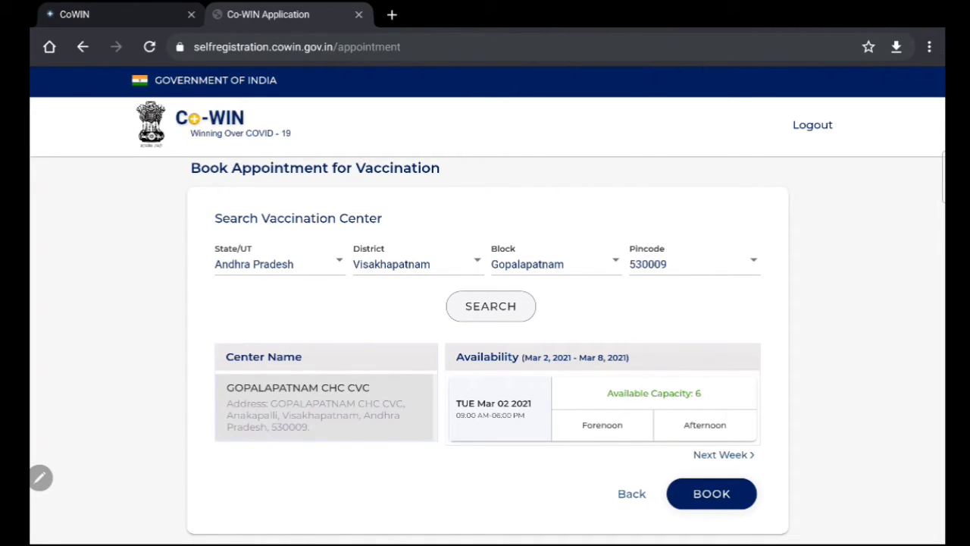
Try the Forenoon then Afternoon slot on Tue Mar 02, then return to the dashboard.
left_click(602, 424)
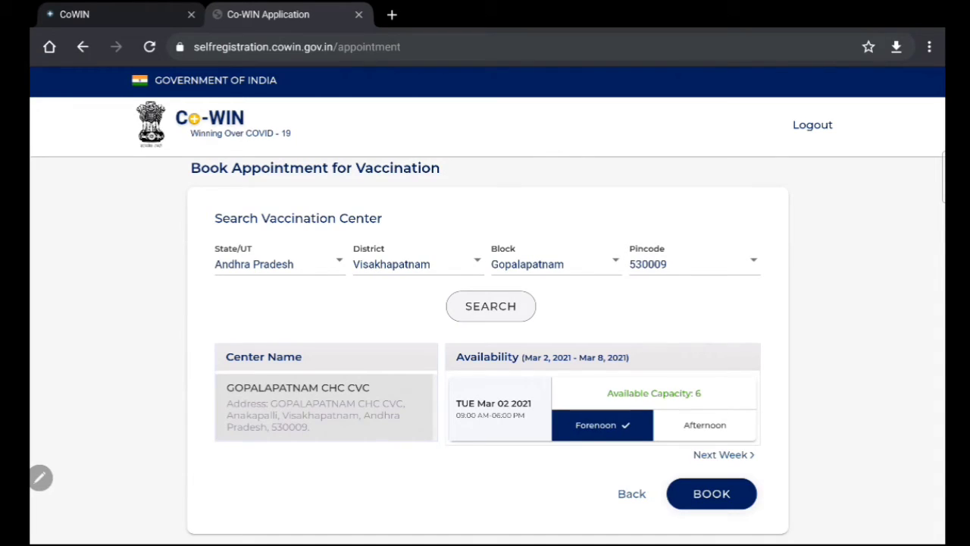
left_click(704, 425)
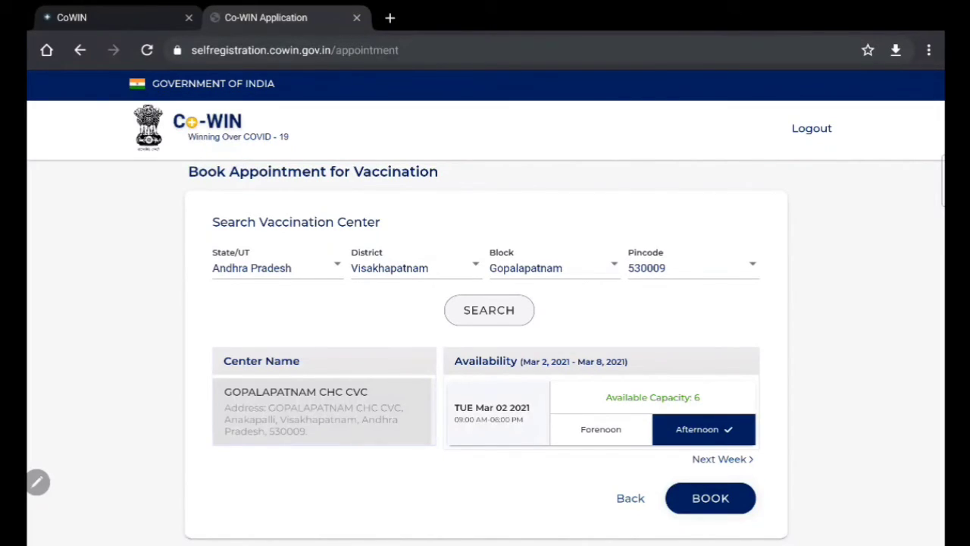
scroll("down", 3)
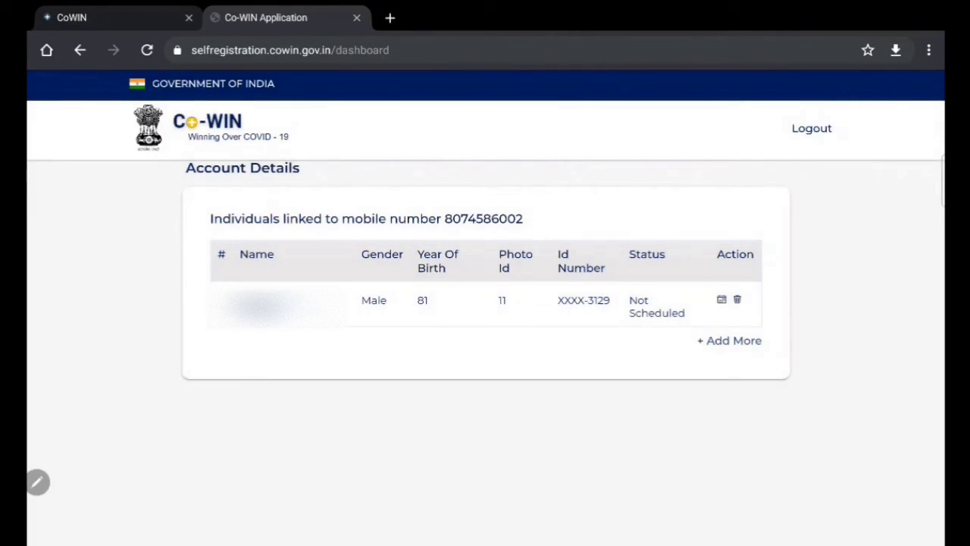
left_click(728, 340)
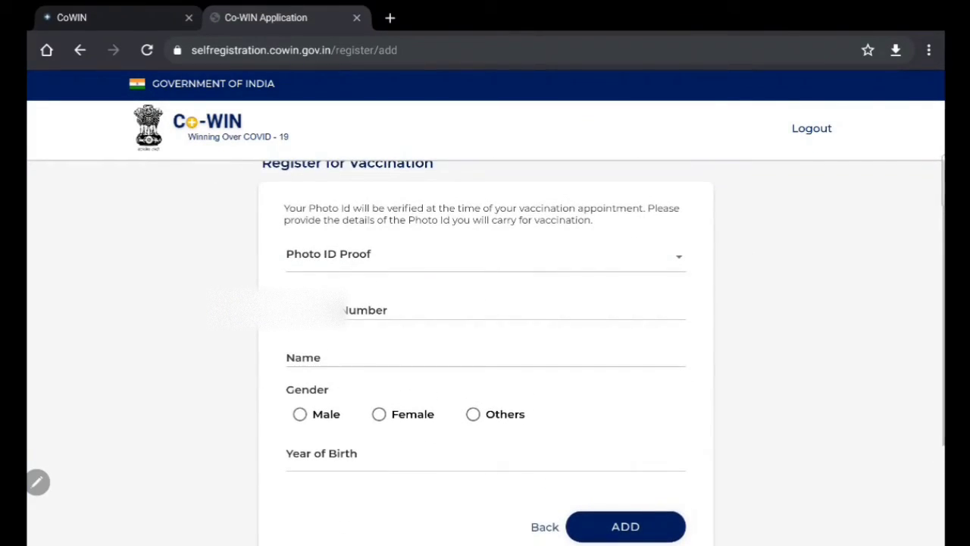
left_click(485, 254)
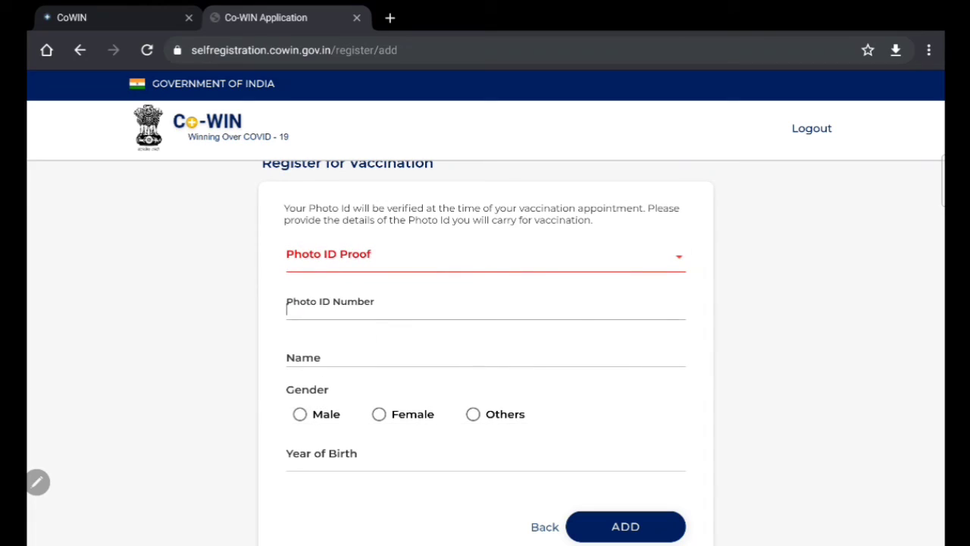
scroll("down", 3)
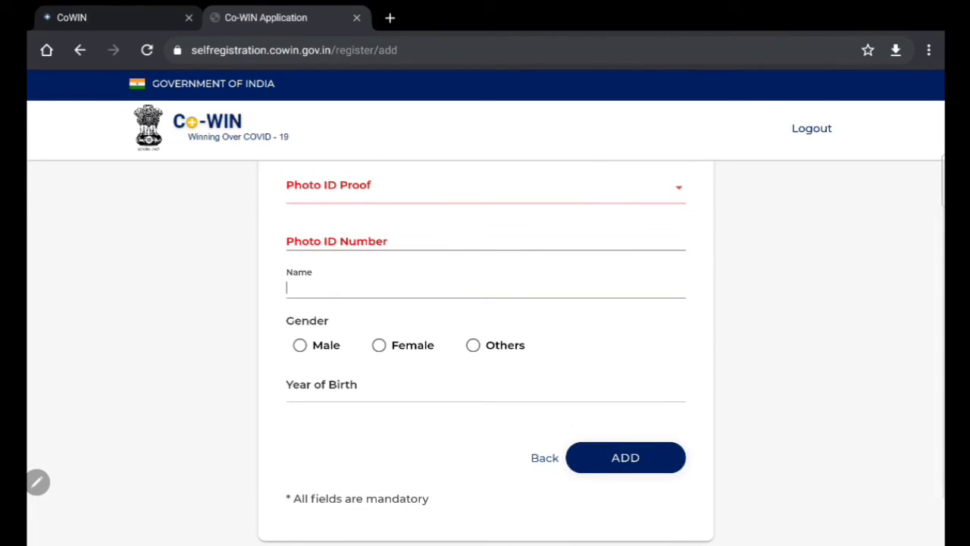
scroll("up", 3)
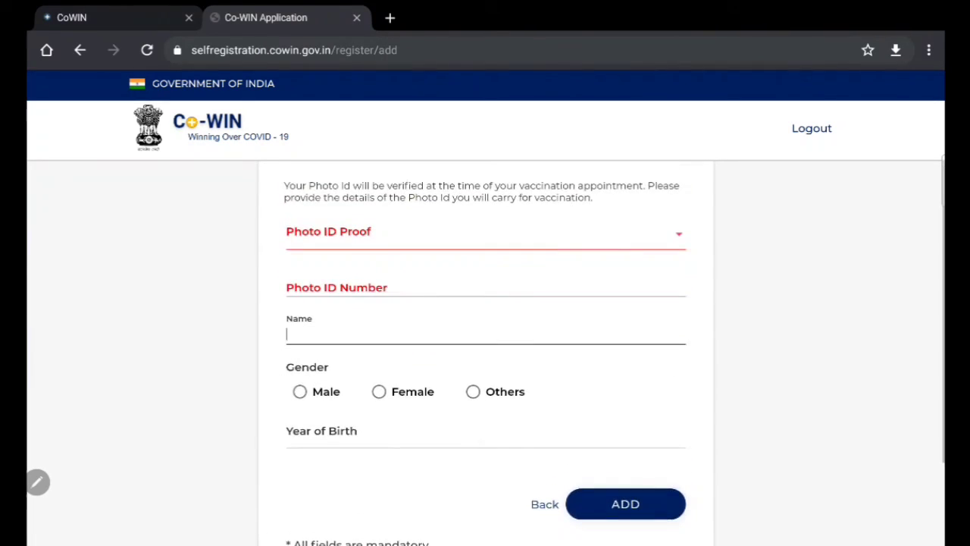
scroll("up", 3)
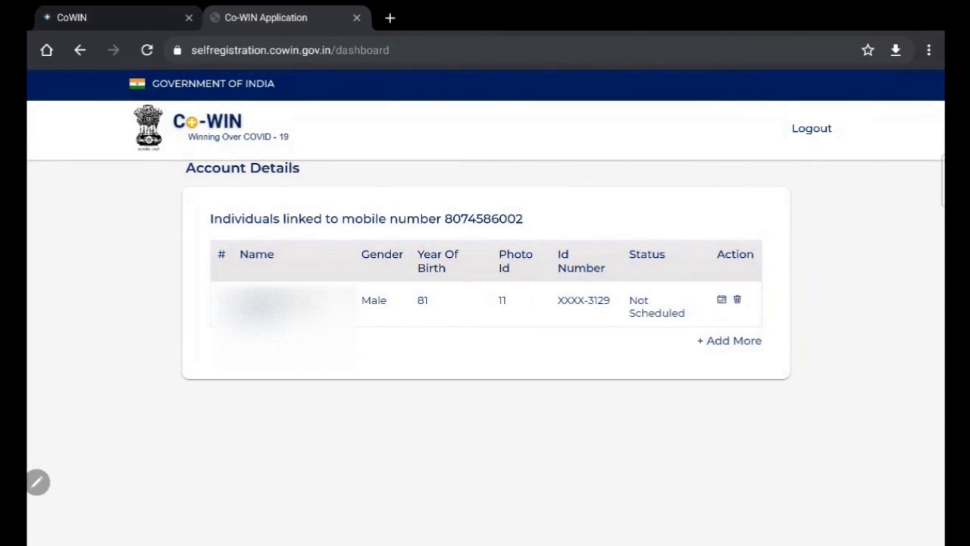
mouse_move(722, 280)
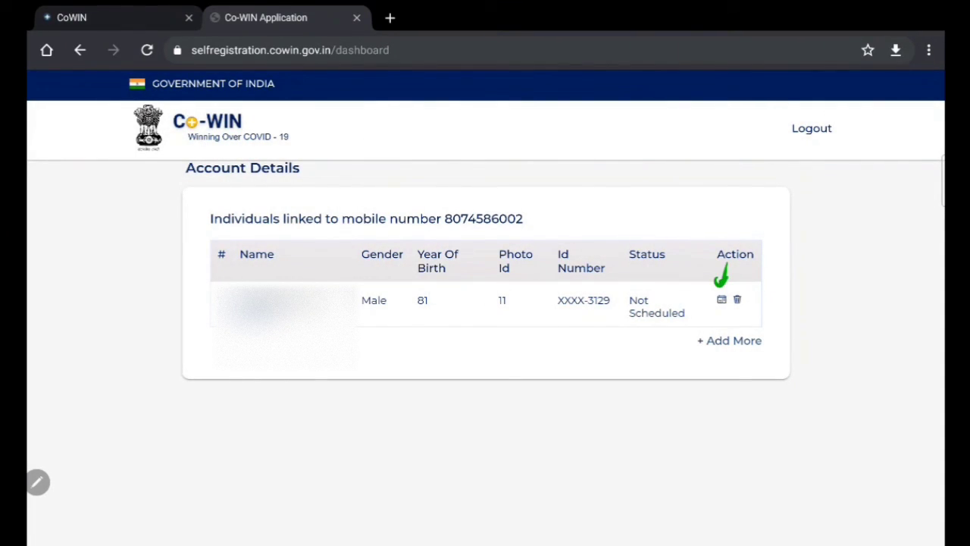